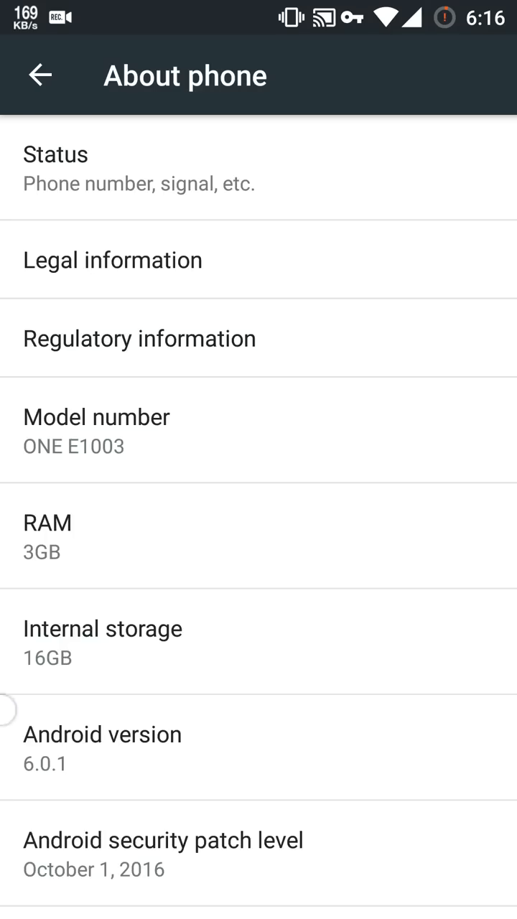
Step: Leave About phone and launch Opera VPN, which connects to the Netherlands
scroll("down", 3)
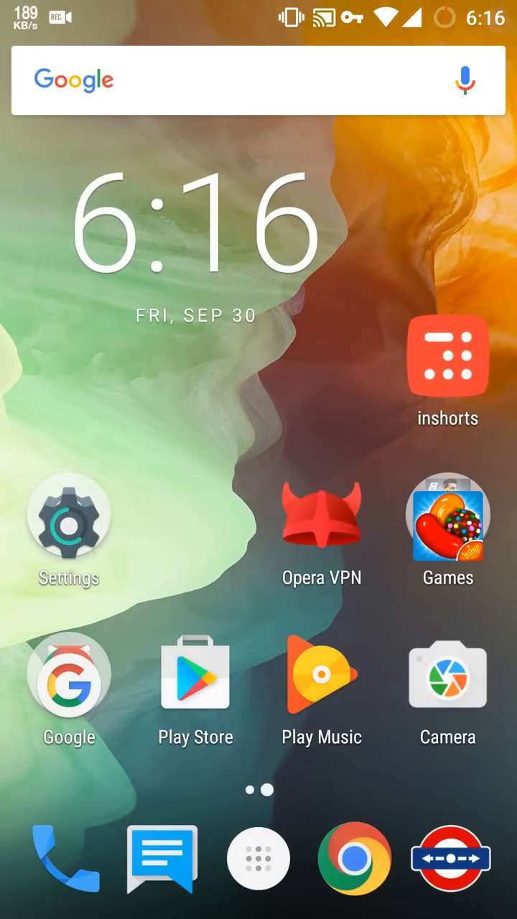
left_click(321, 517)
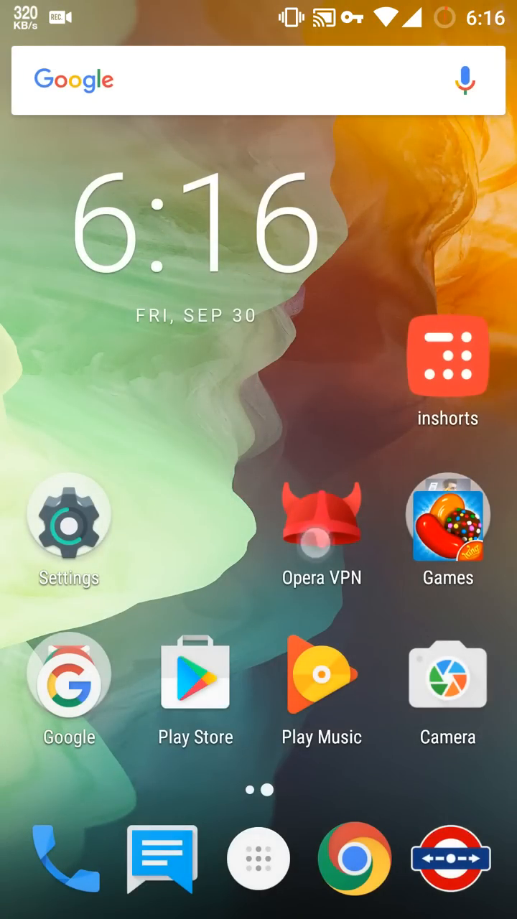
left_click(321, 517)
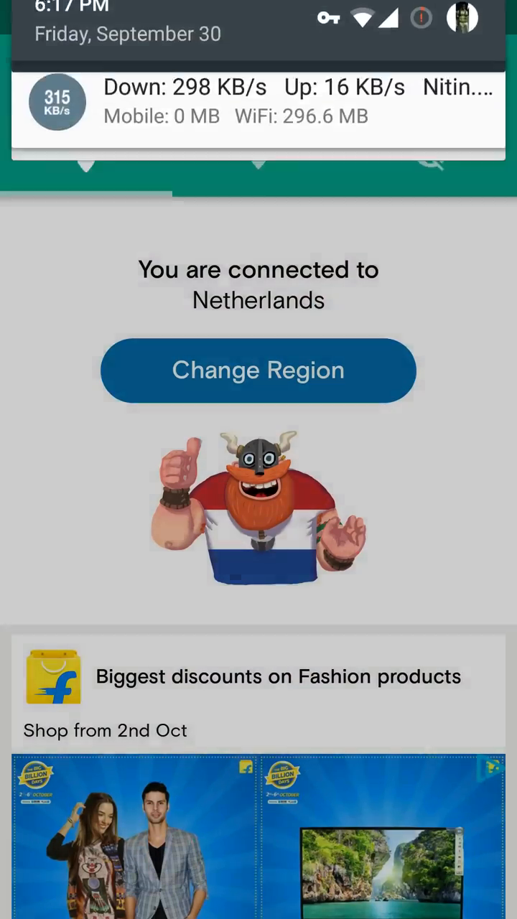
left_click(22, 17)
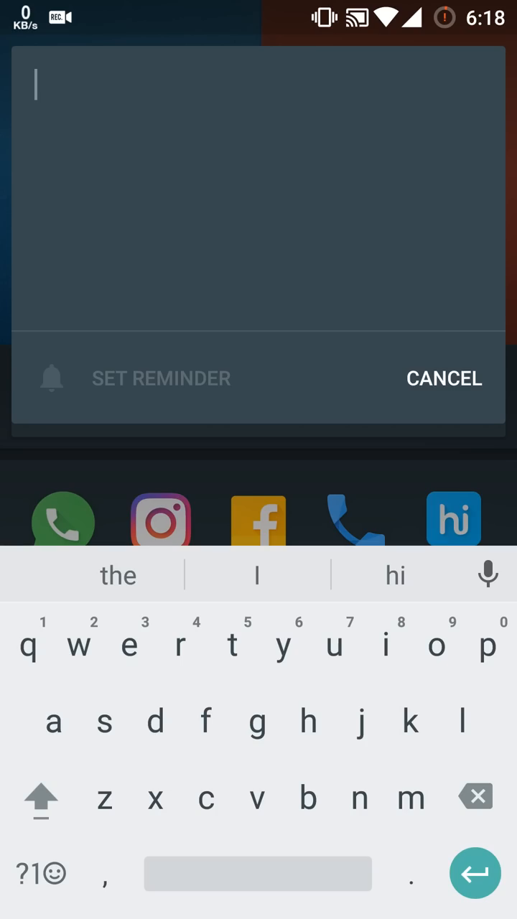
Step: Write 'hi' in the Shelf memo and save it so it lists with today's date
type("hi")
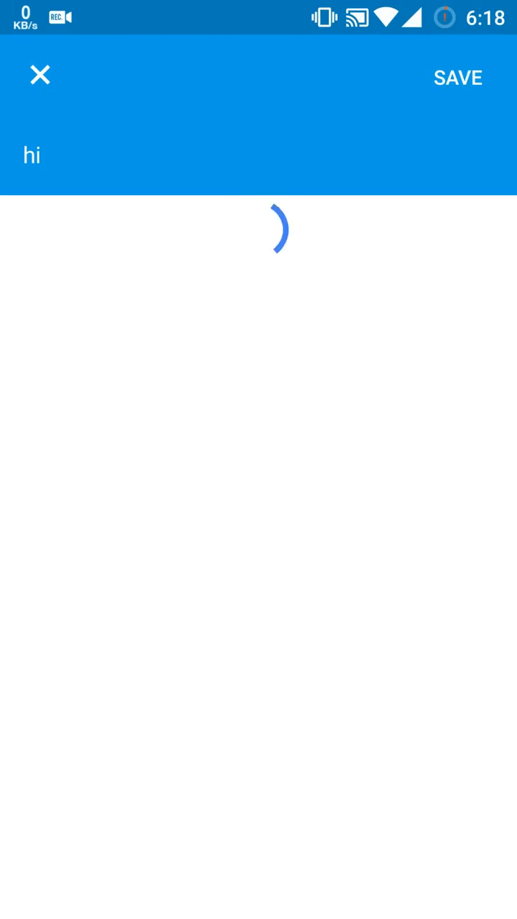
left_click(456, 78)
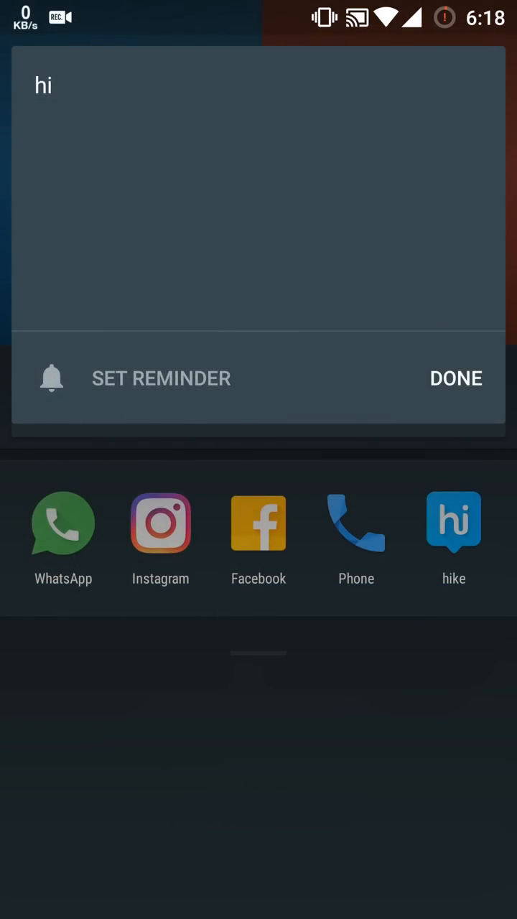
left_click(457, 380)
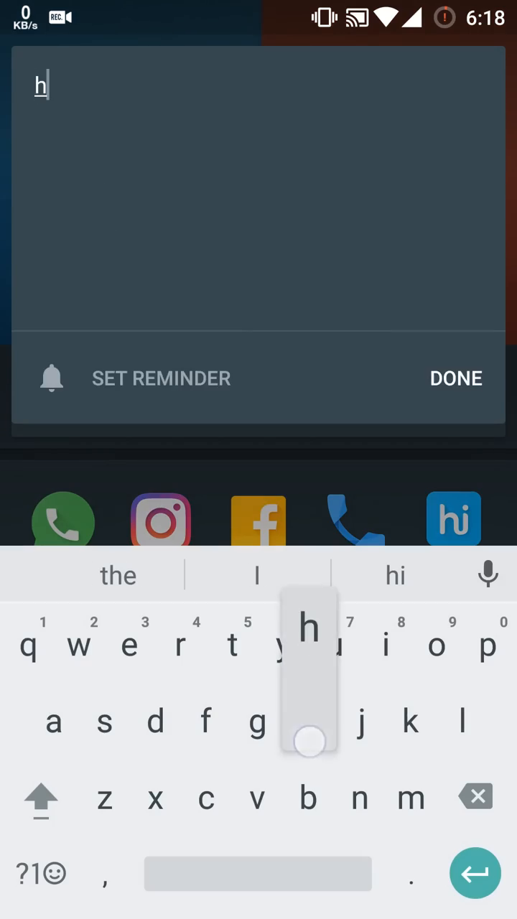
left_click(457, 379)
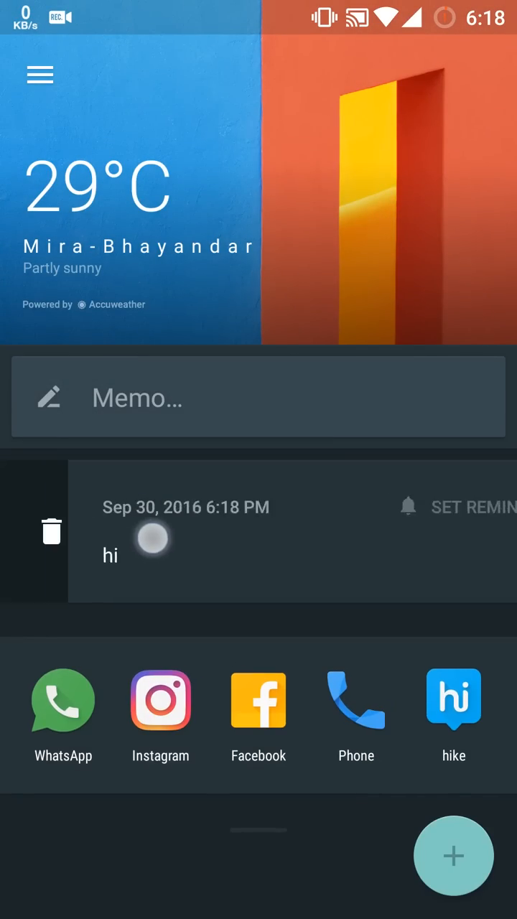
left_click(52, 530)
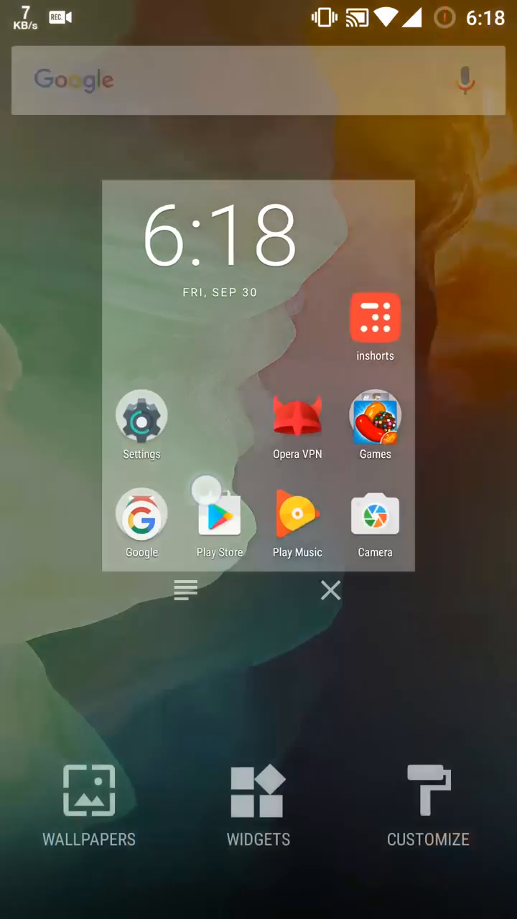
Step: Choose a built-in dark textured wallpaper for the home screen
left_click(89, 804)
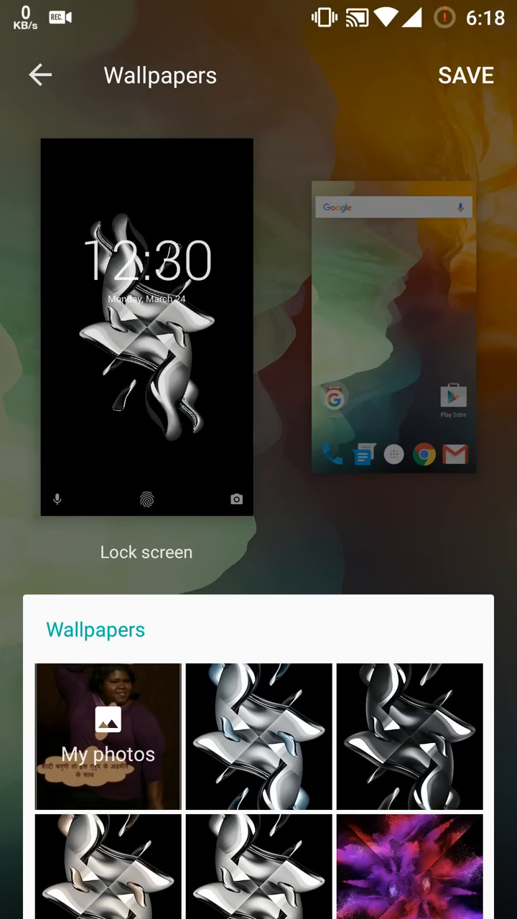
scroll("down", 3)
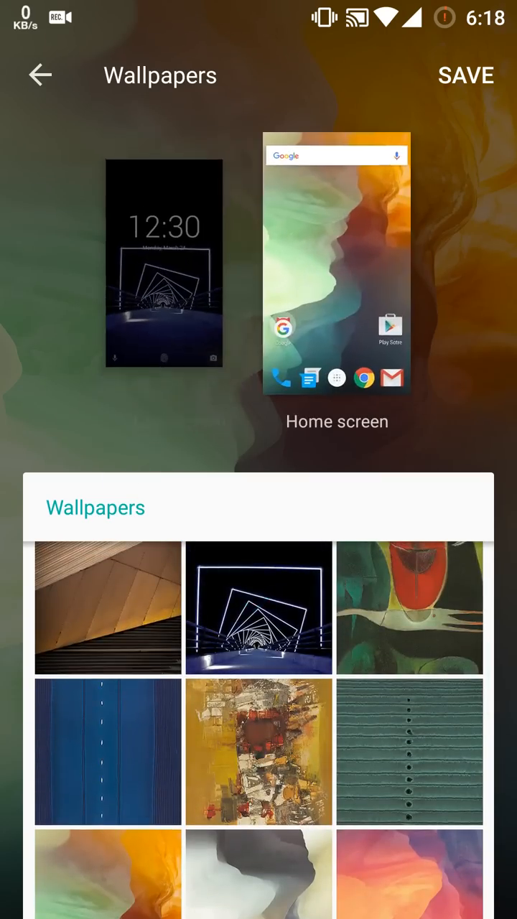
left_click(410, 752)
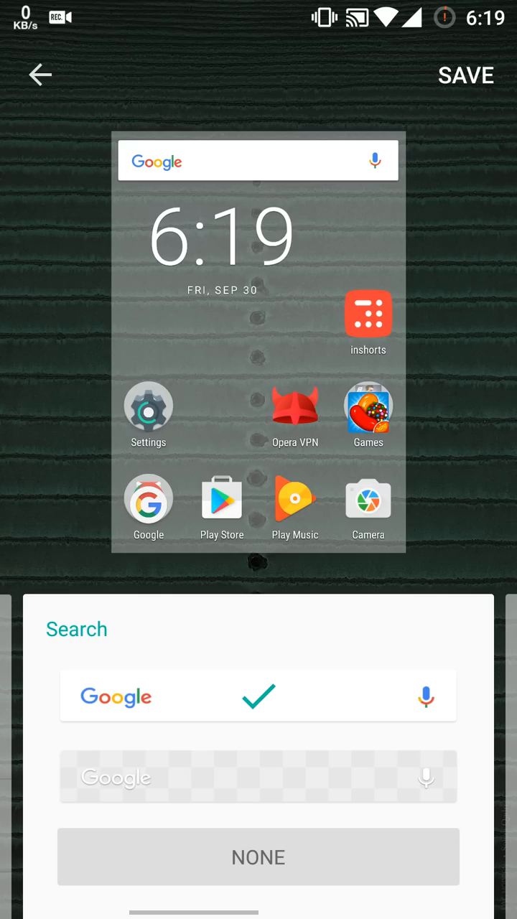
Step: Try Small and Standard app drawer grids, settle on Large and save the customisation
left_click(258, 856)
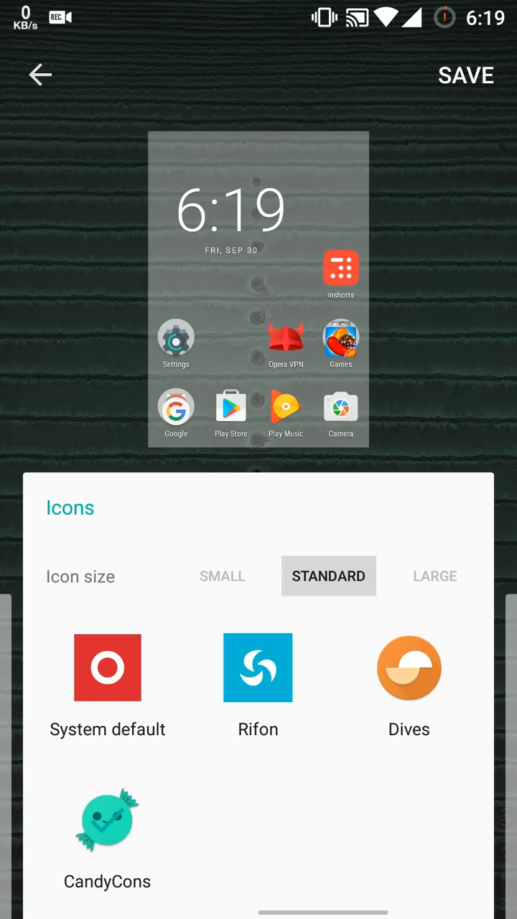
left_click(106, 668)
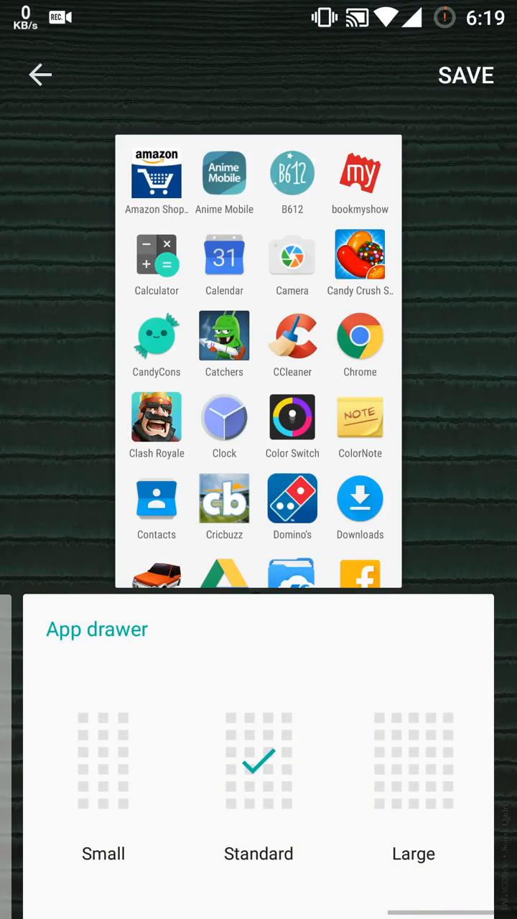
left_click(104, 761)
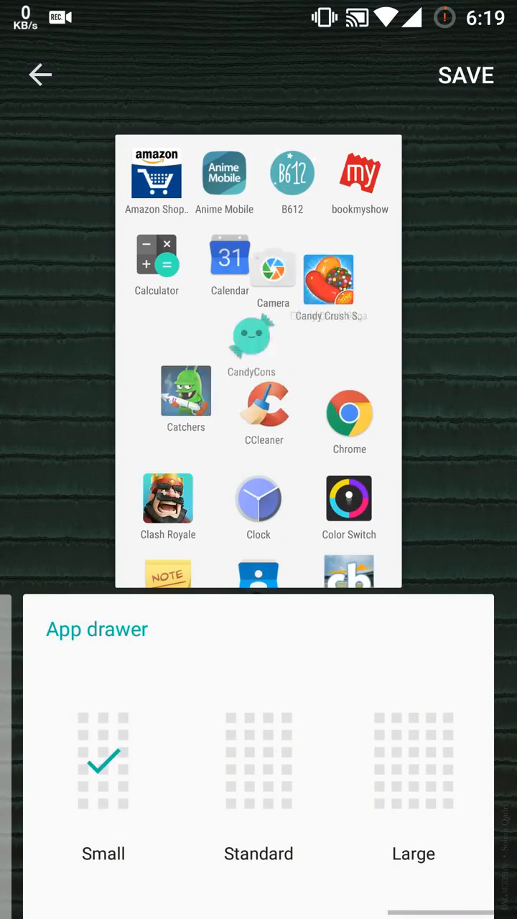
left_click(258, 761)
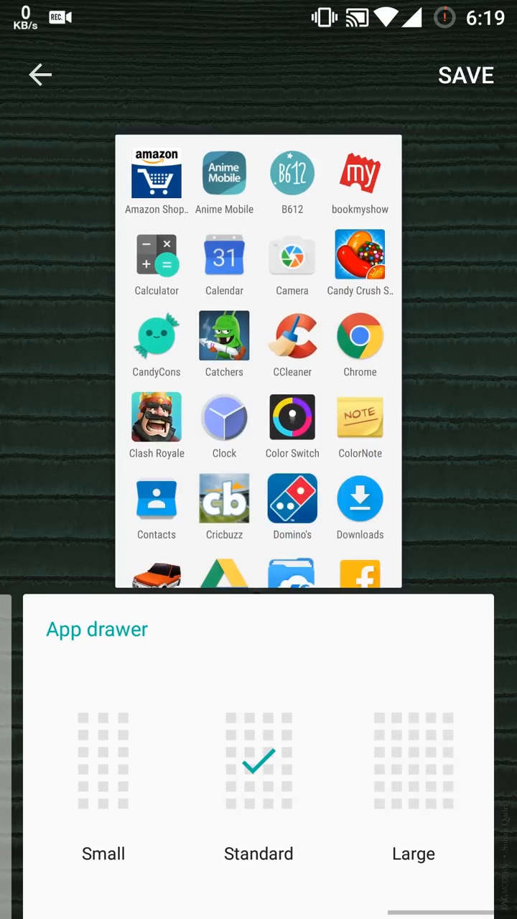
left_click(414, 761)
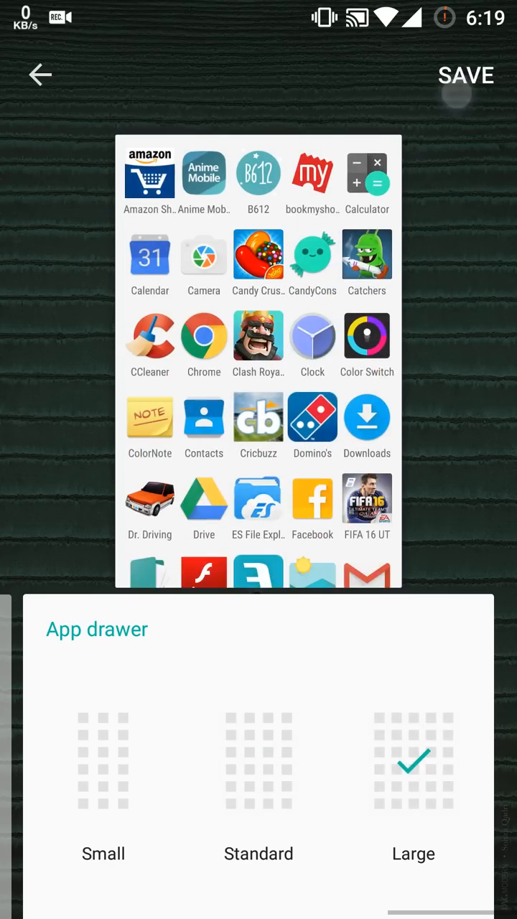
left_click(465, 74)
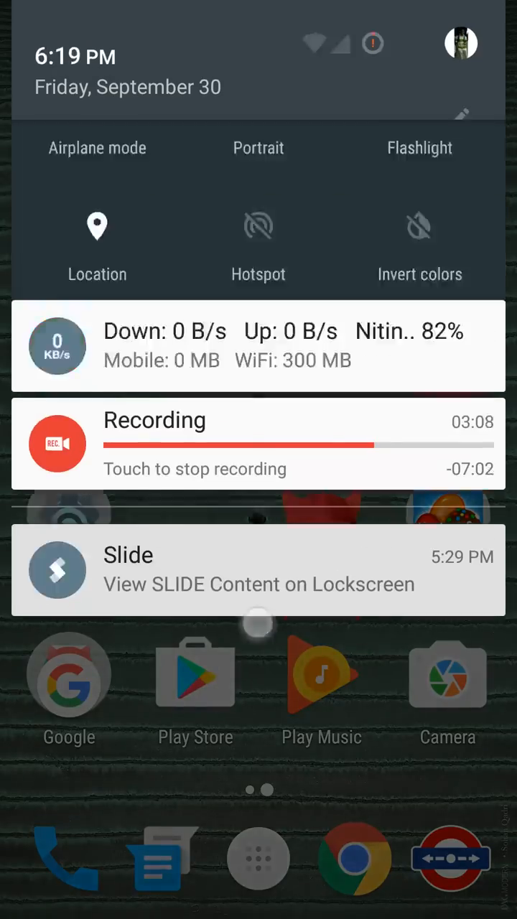
Step: Keep System UI Tuner in Settings and turn on its embedded battery percentage
scroll("down", 3)
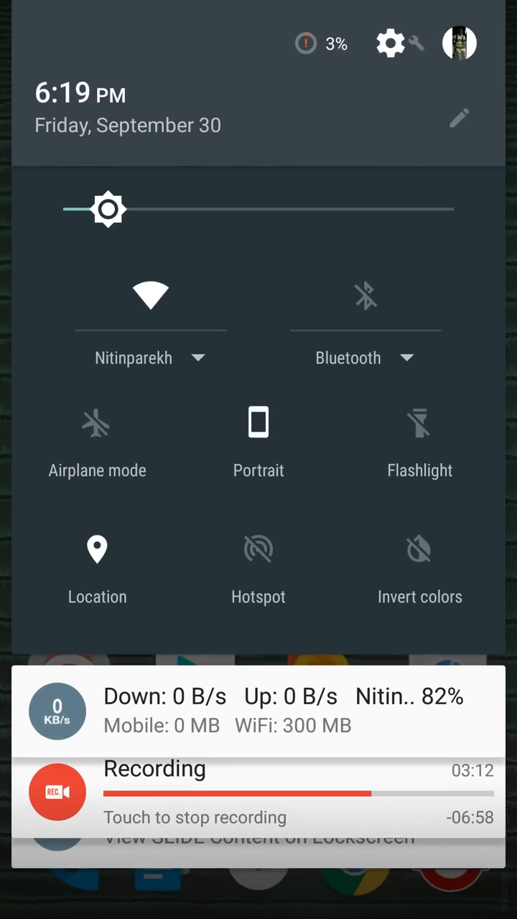
left_click(391, 43)
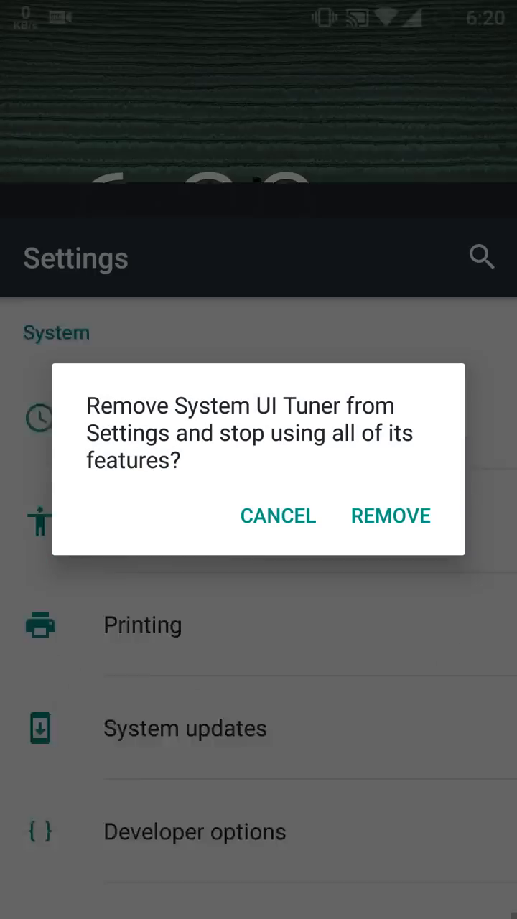
left_click(278, 514)
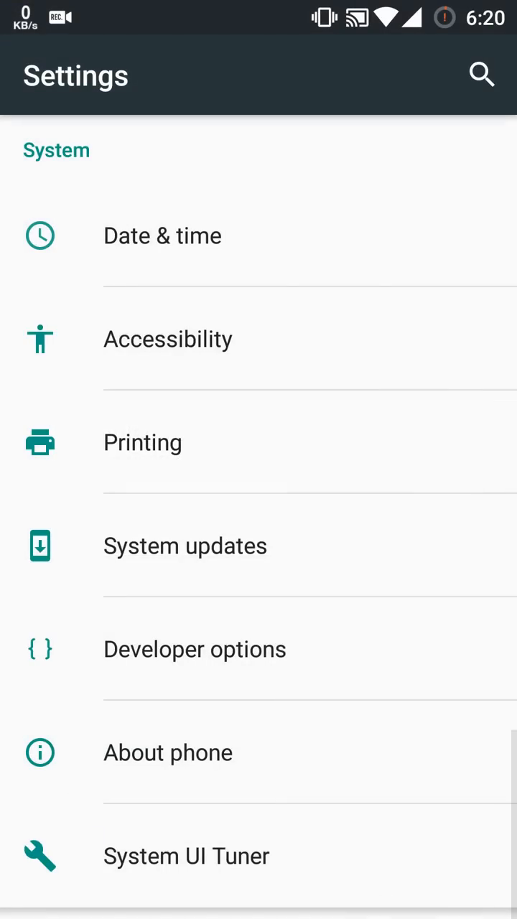
left_click(186, 856)
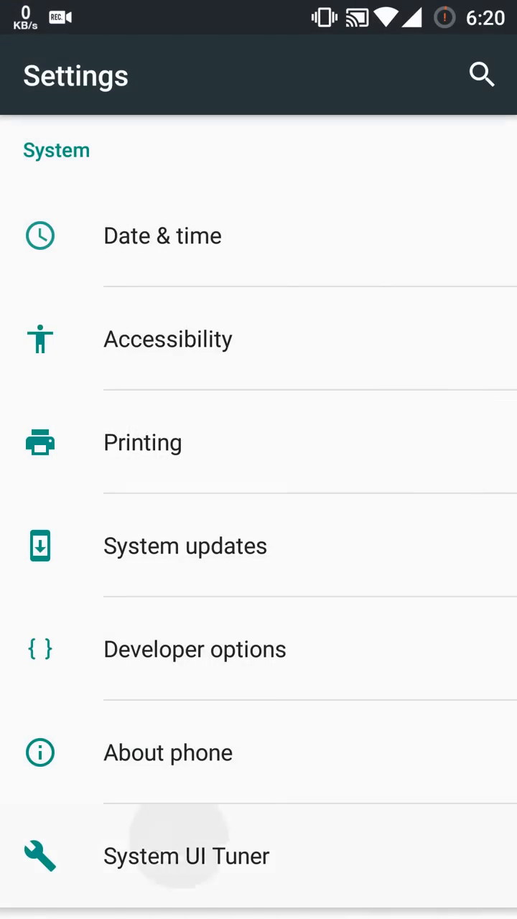
left_click(187, 855)
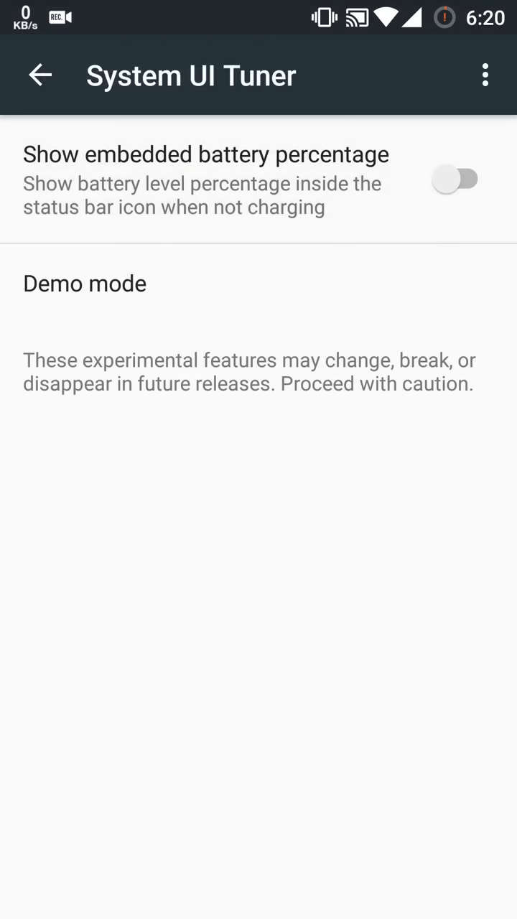
left_click(455, 178)
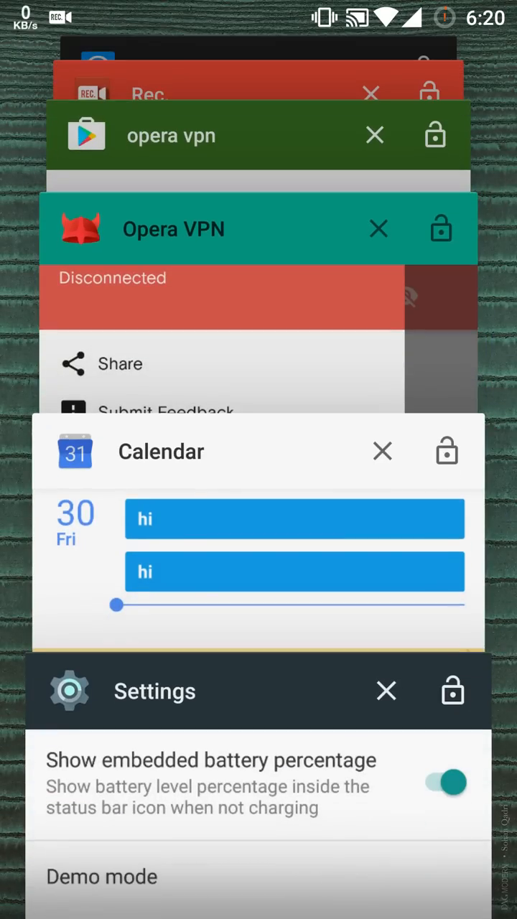
Step: Clear all background apps from Recents, confirming the Caution warning
scroll("down", 3)
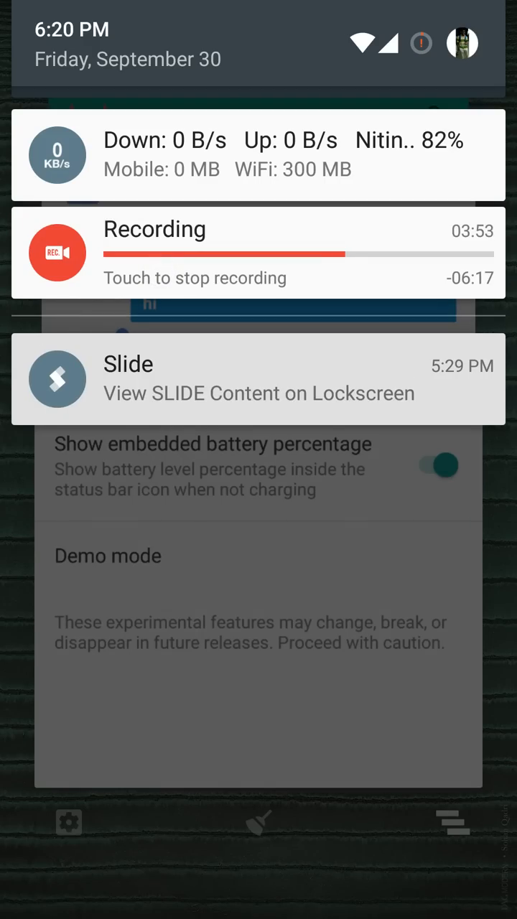
left_click(258, 821)
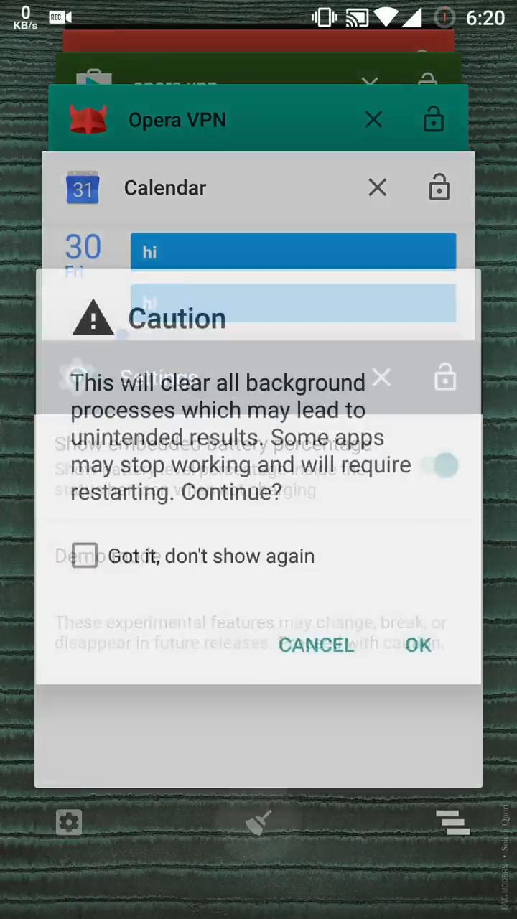
left_click(418, 643)
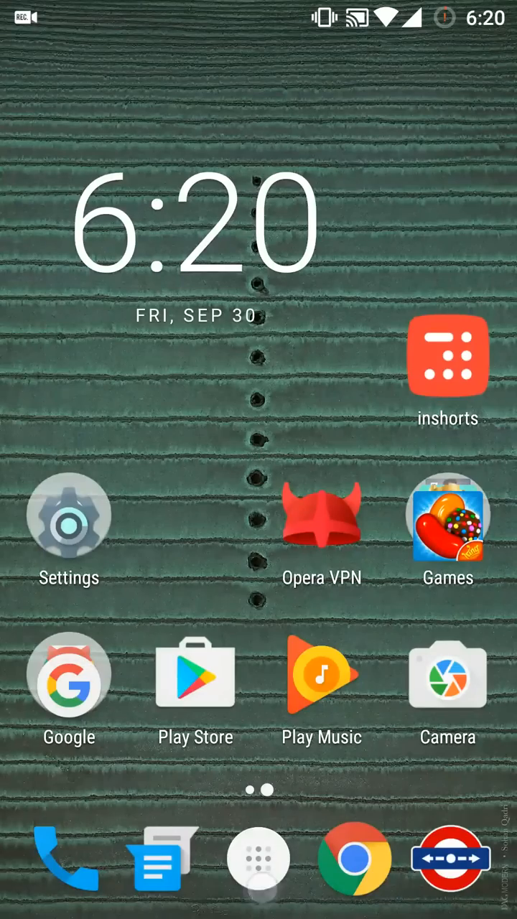
Step: In Music, sort songs by recently added, revert to A-Z, and return home
left_click(258, 859)
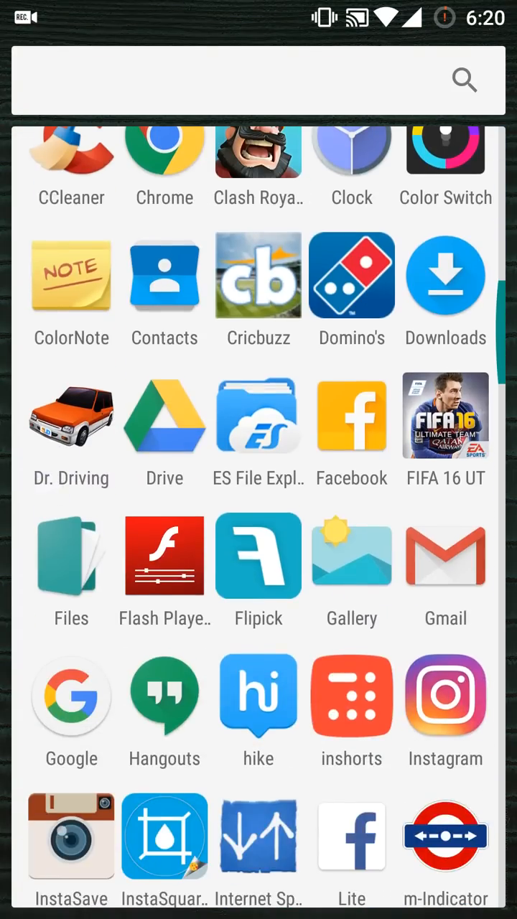
left_click(350, 554)
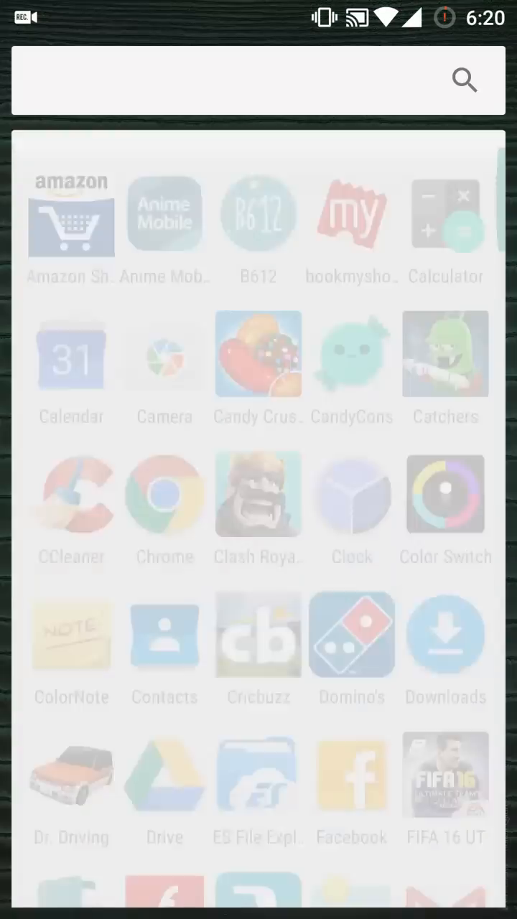
scroll("down", 3)
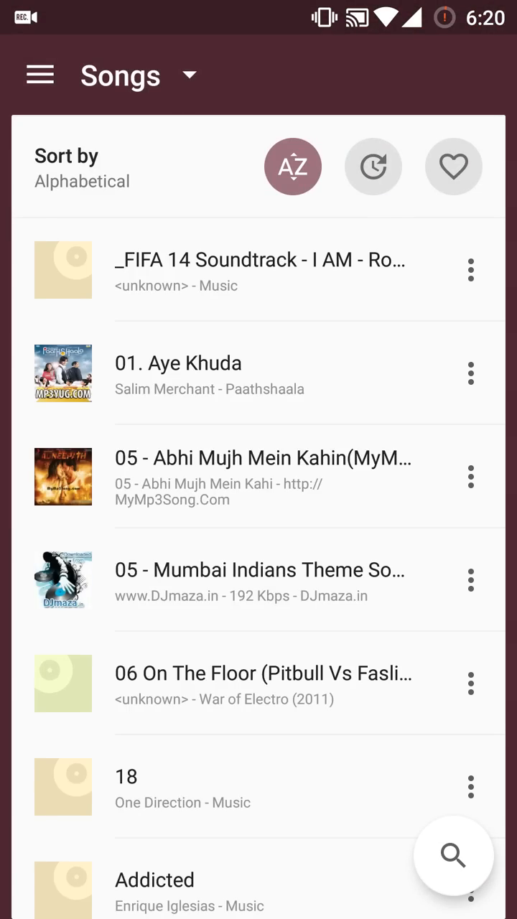
left_click(373, 167)
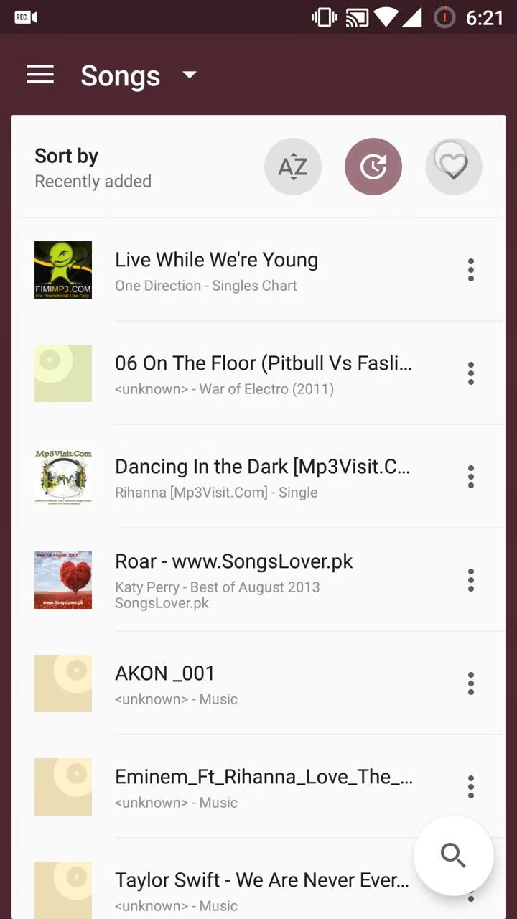
left_click(293, 166)
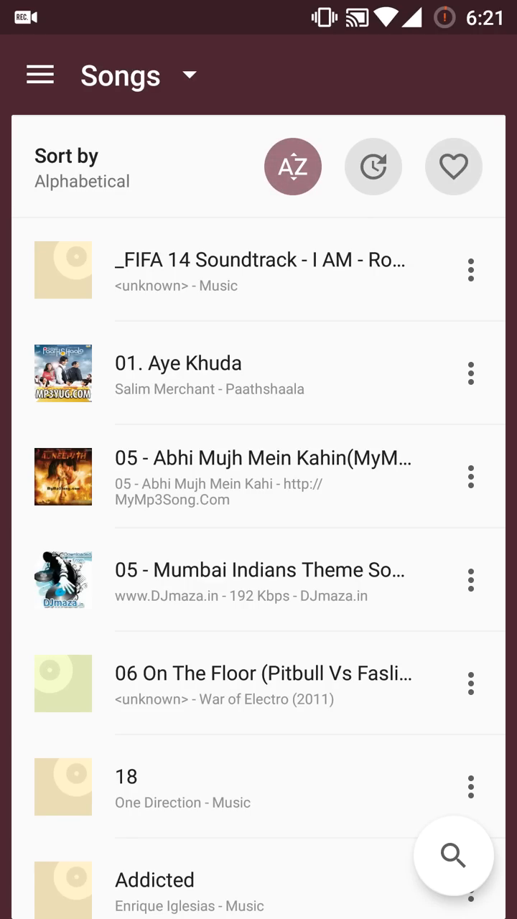
key("HOME")
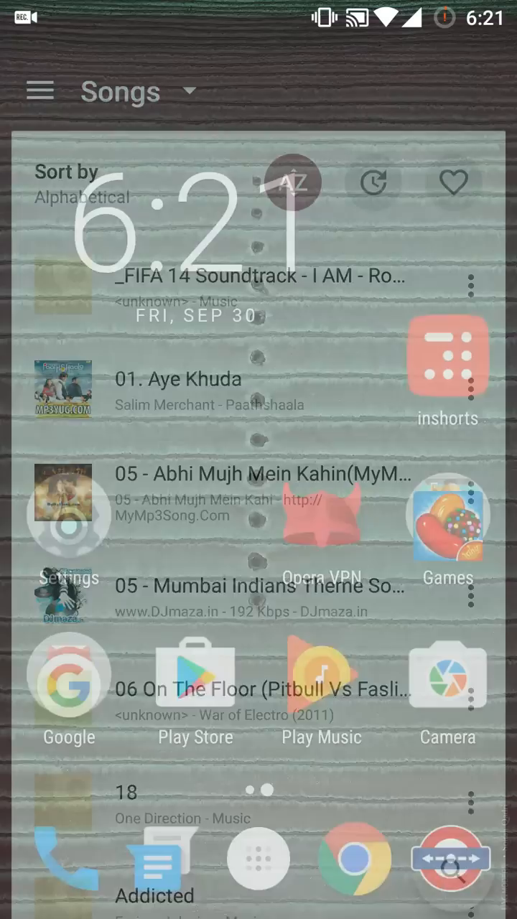
Step: Launch the Settings app onto its main Wireless & networks page
left_click_drag(259, 3, 259, 431)
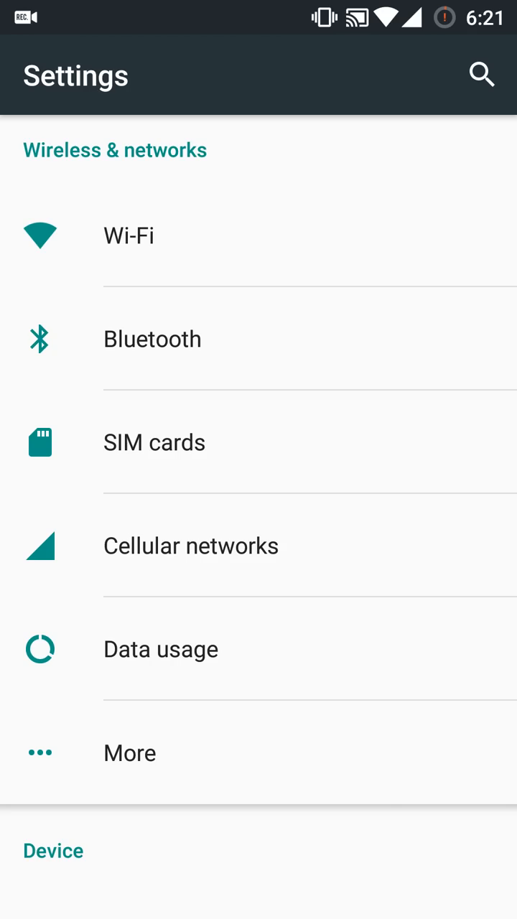
left_click(129, 752)
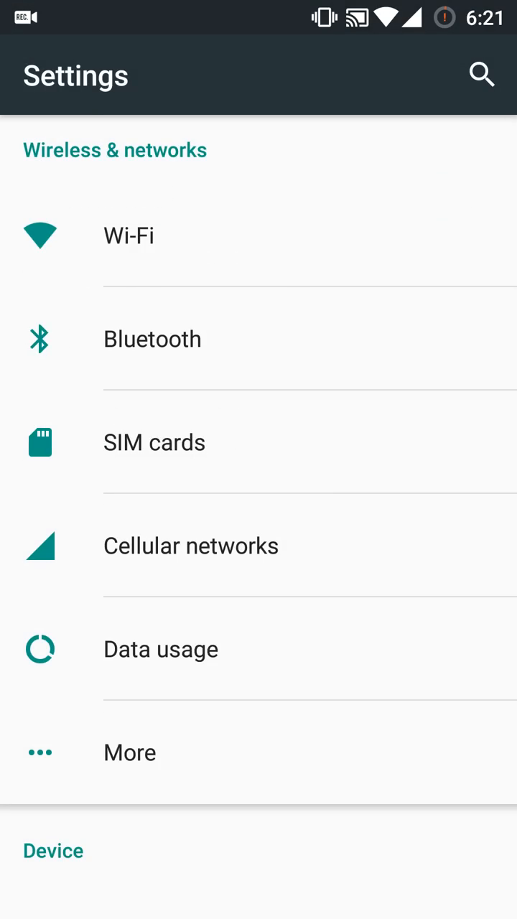
scroll("down", 3)
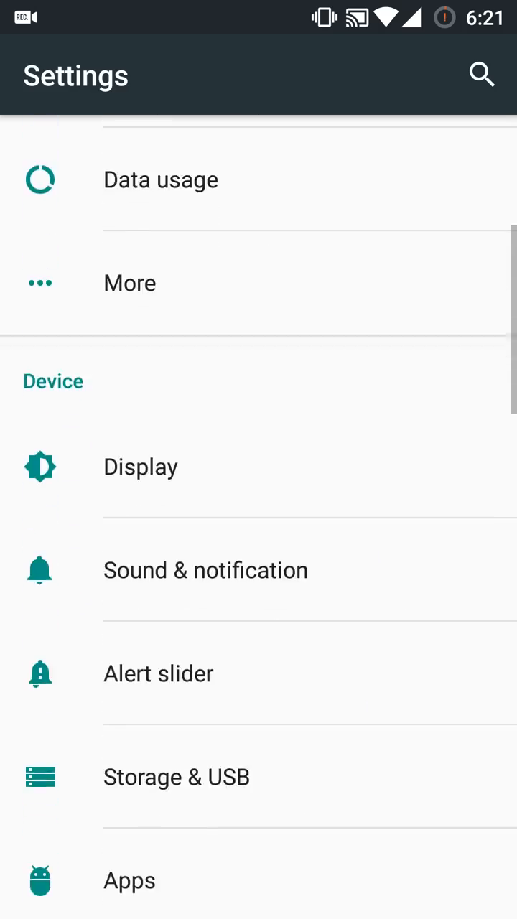
left_click(158, 673)
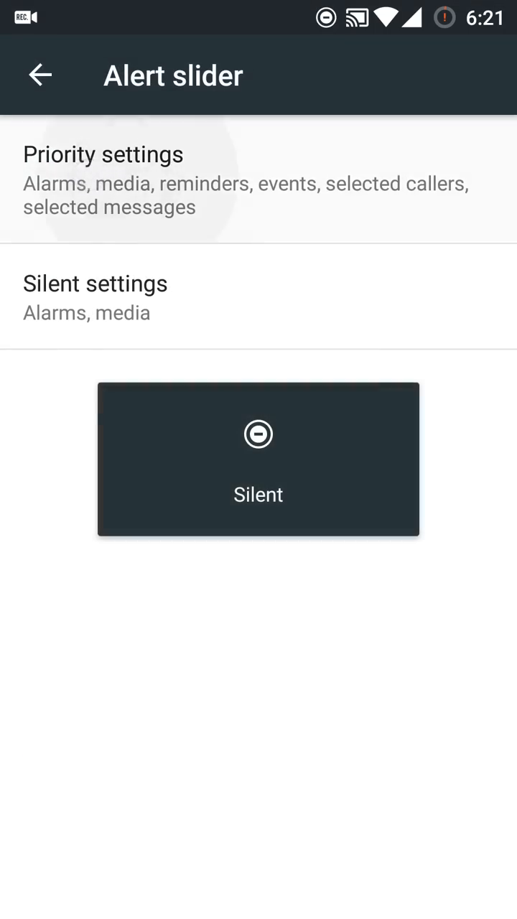
left_click(103, 179)
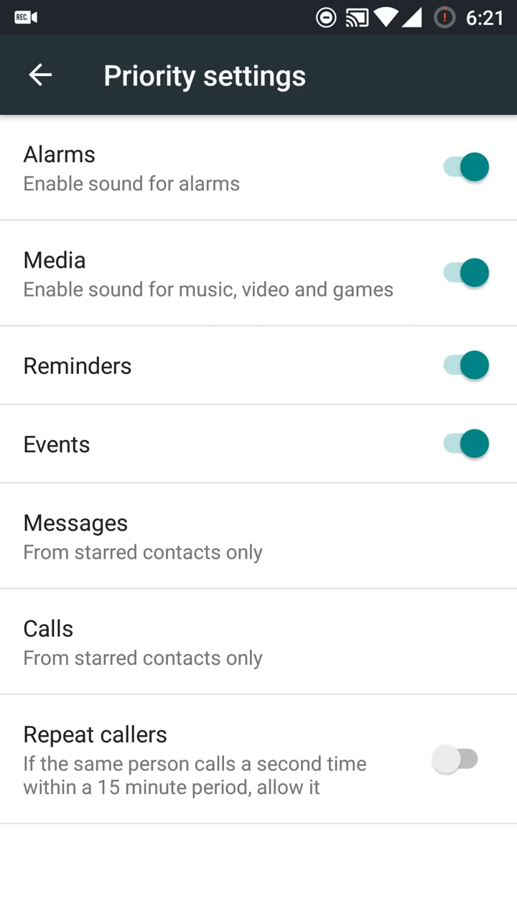
left_click(41, 75)
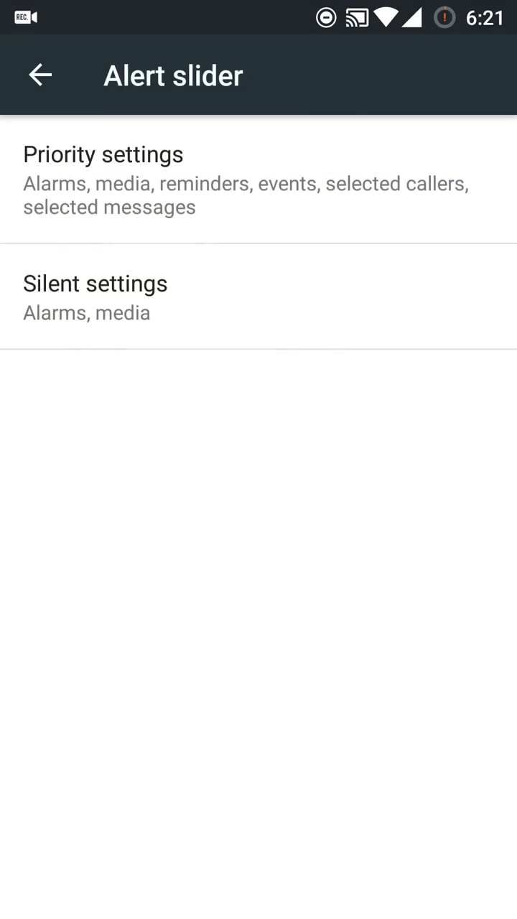
left_click(95, 285)
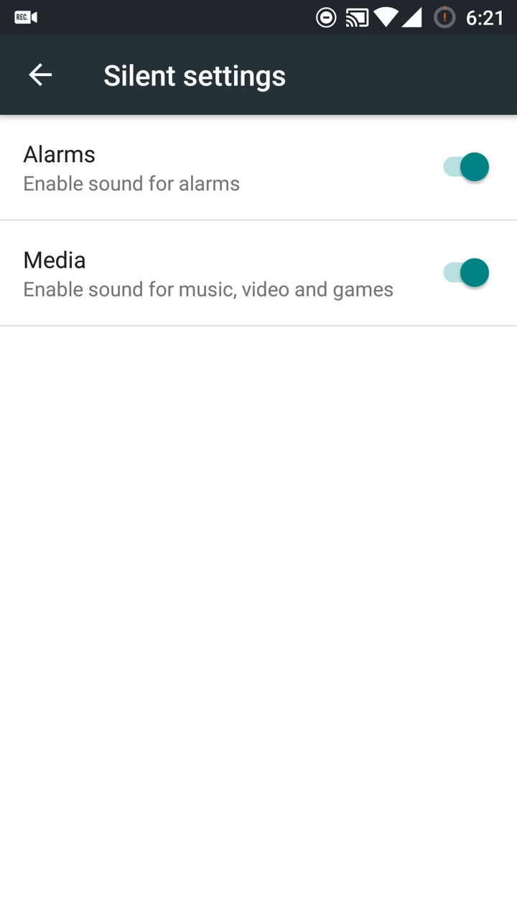
left_click(40, 75)
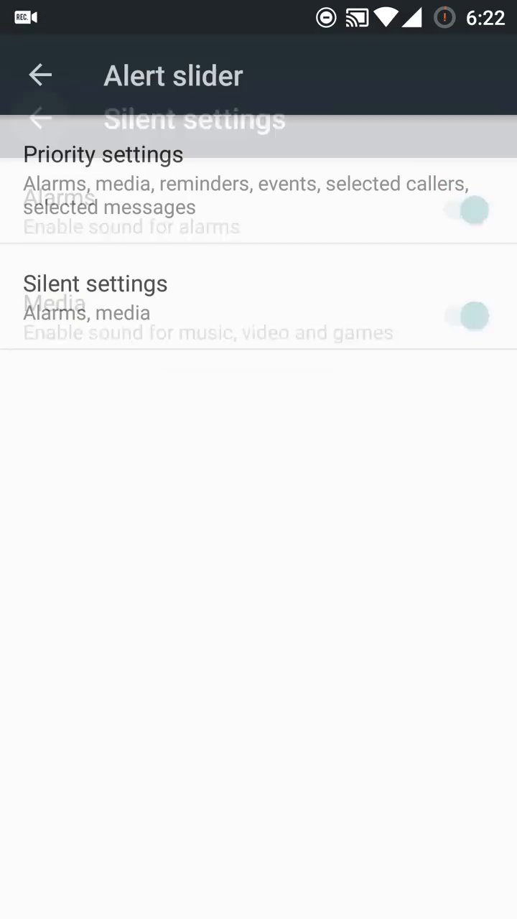
left_click(40, 74)
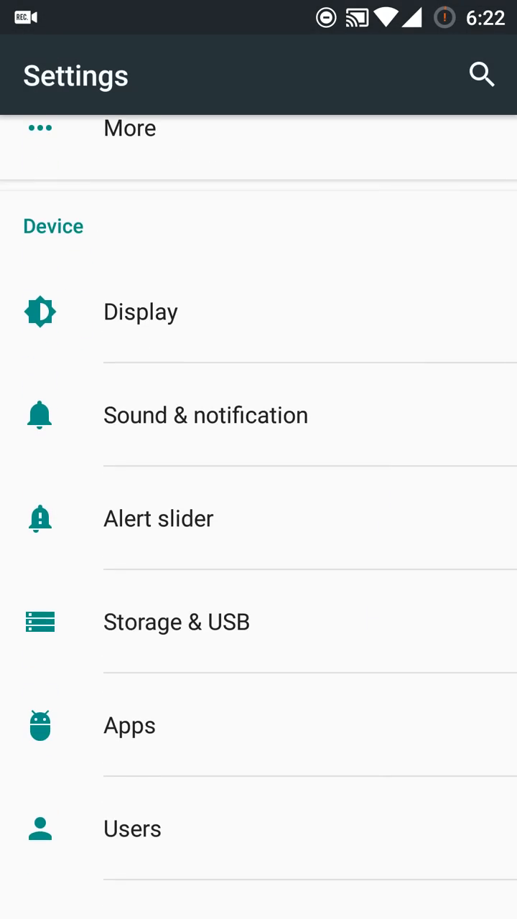
Step: View Storage & USB usage for the phone and SD card, then return to Settings
left_click(177, 622)
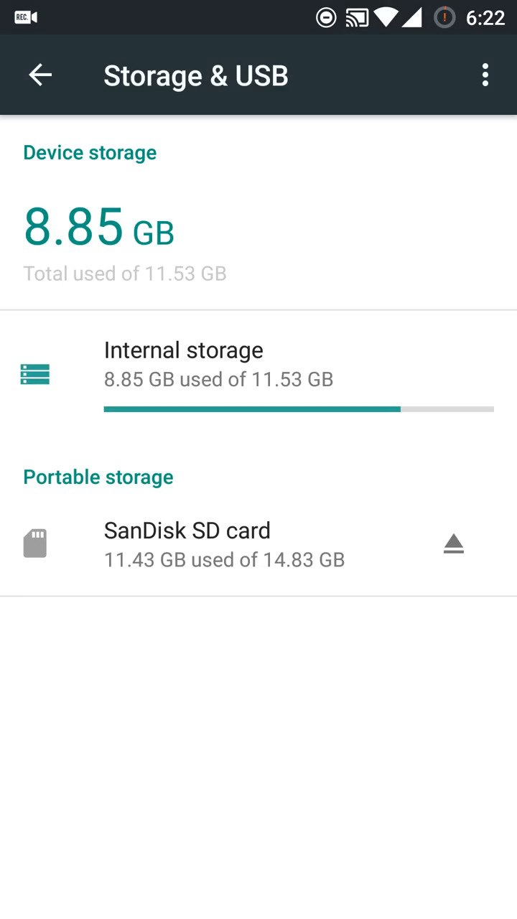
left_click(40, 75)
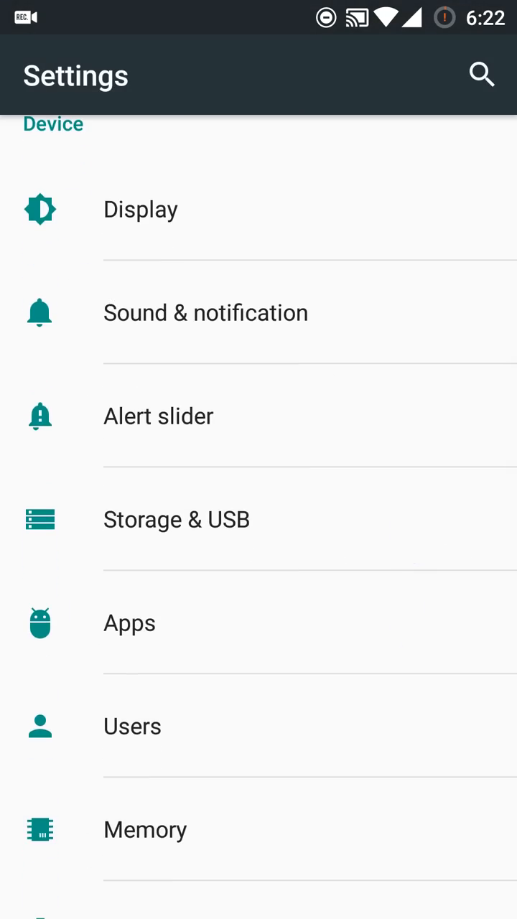
scroll("down", 3)
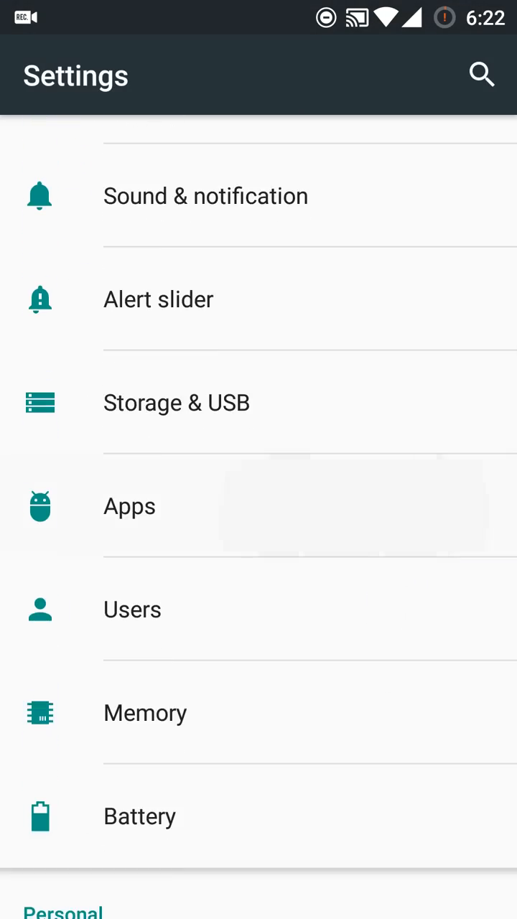
Step: Browse the installed apps list and its overflow options, then return to Settings
left_click(129, 506)
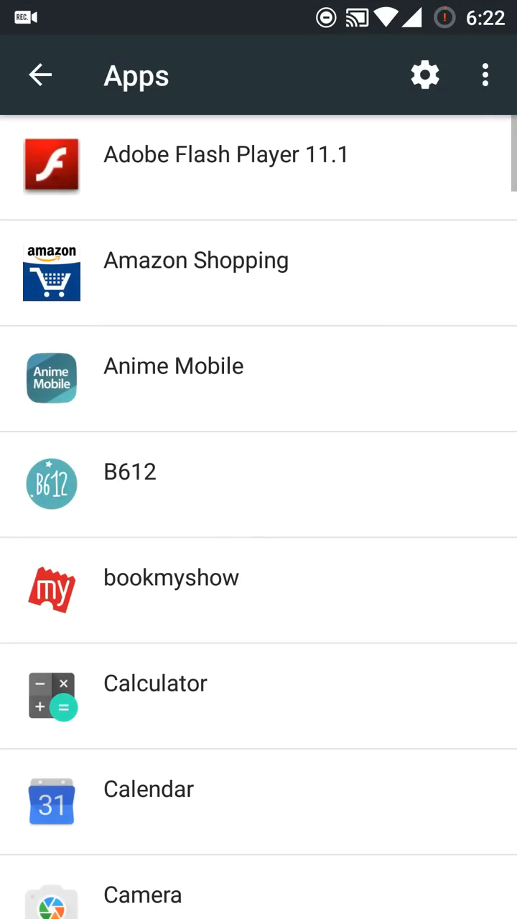
scroll("down", 3)
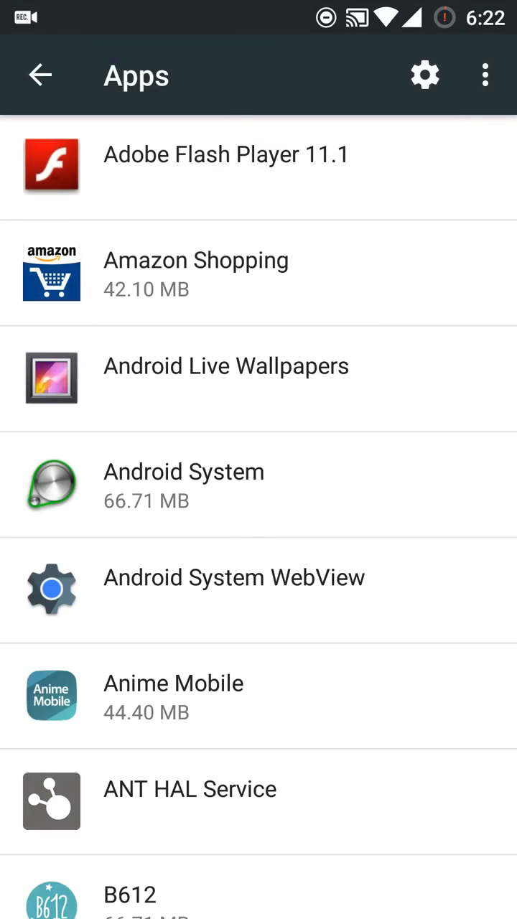
left_click(485, 74)
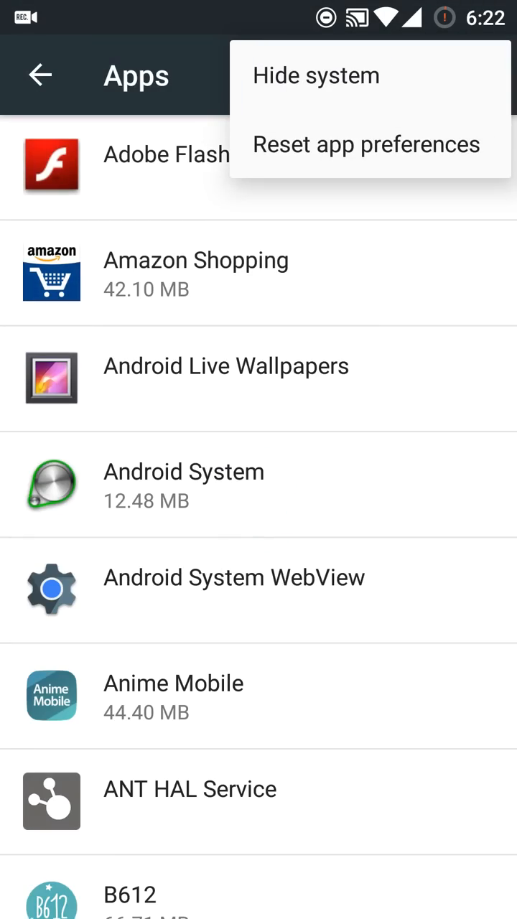
left_click(41, 75)
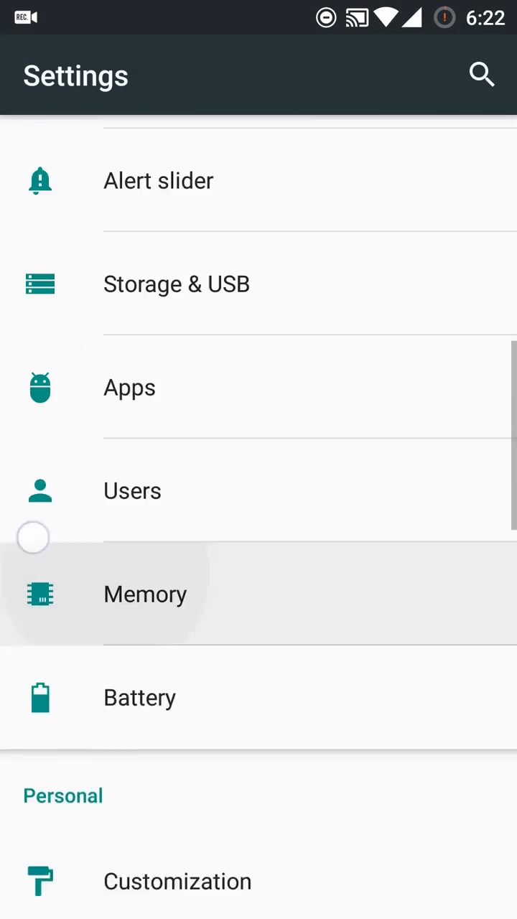
left_click(144, 595)
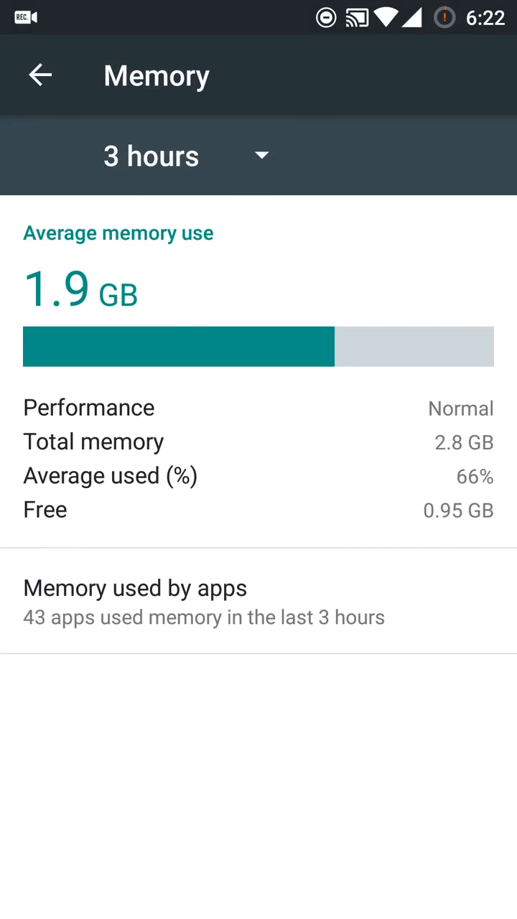
left_click(151, 155)
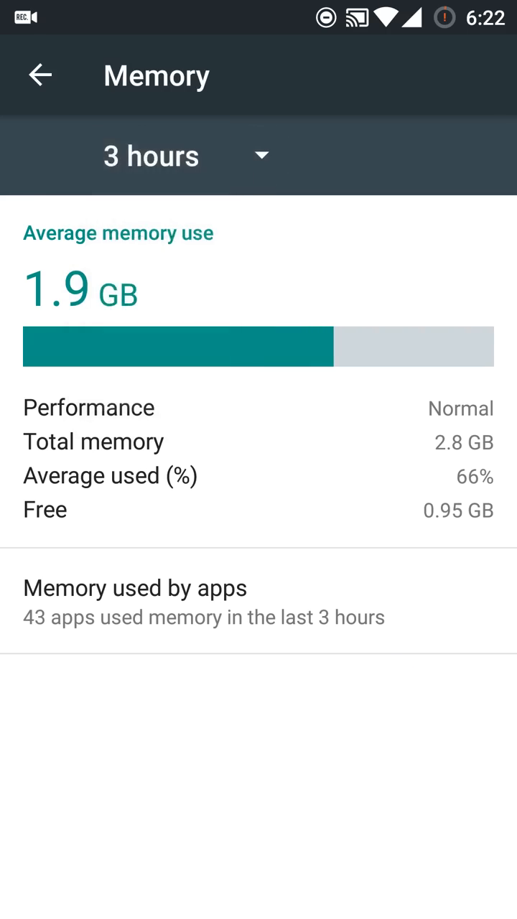
left_click(150, 155)
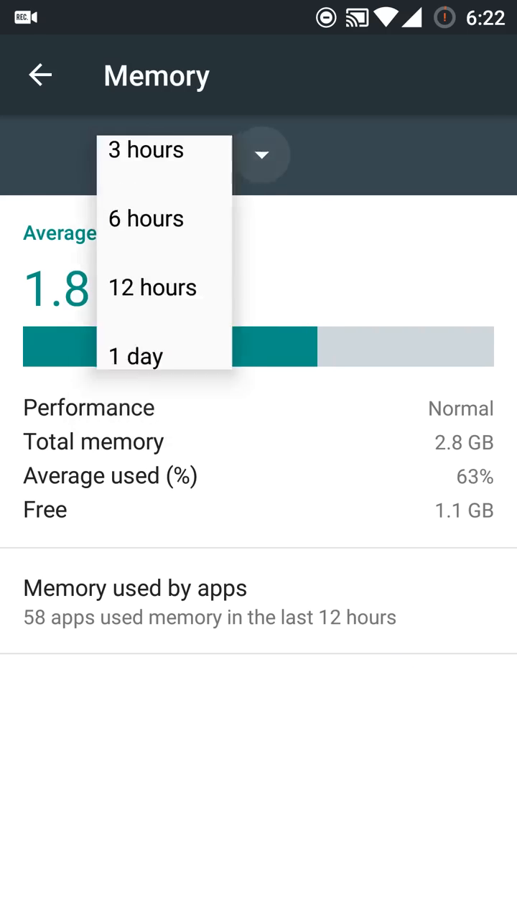
left_click(135, 356)
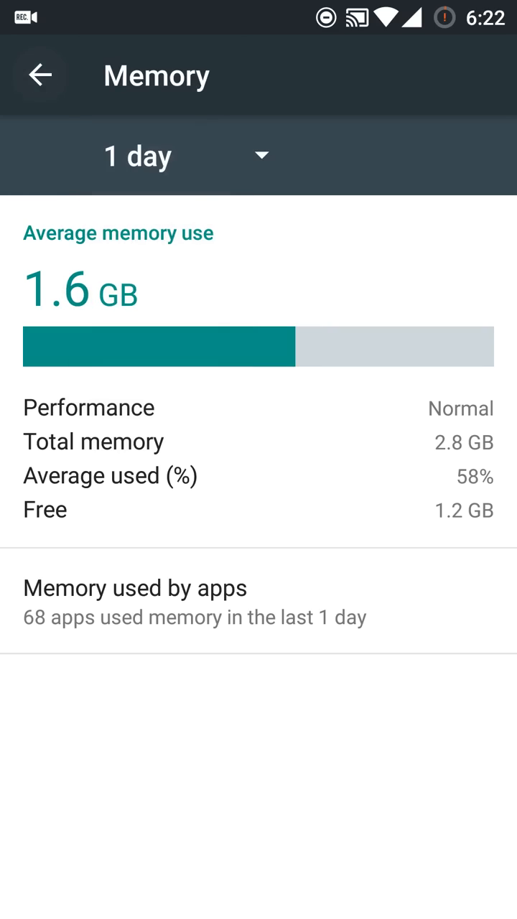
left_click(41, 75)
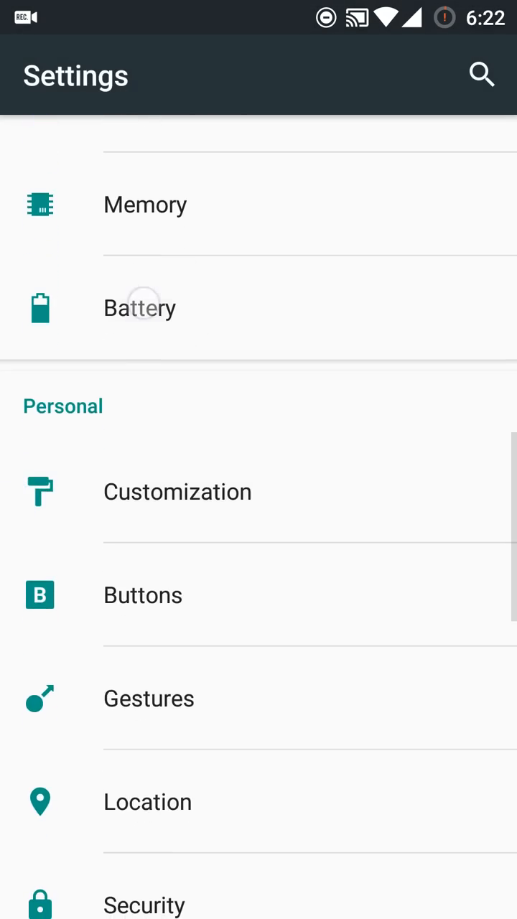
left_click(140, 308)
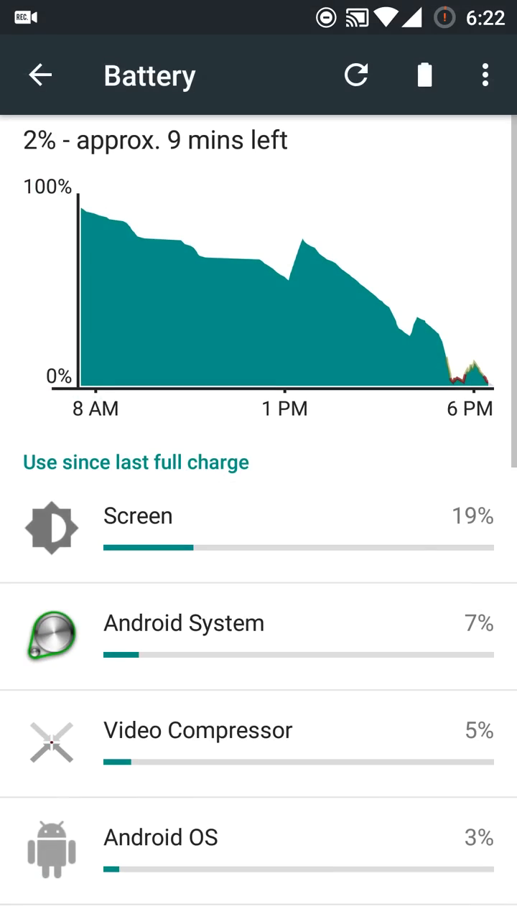
left_click(142, 329)
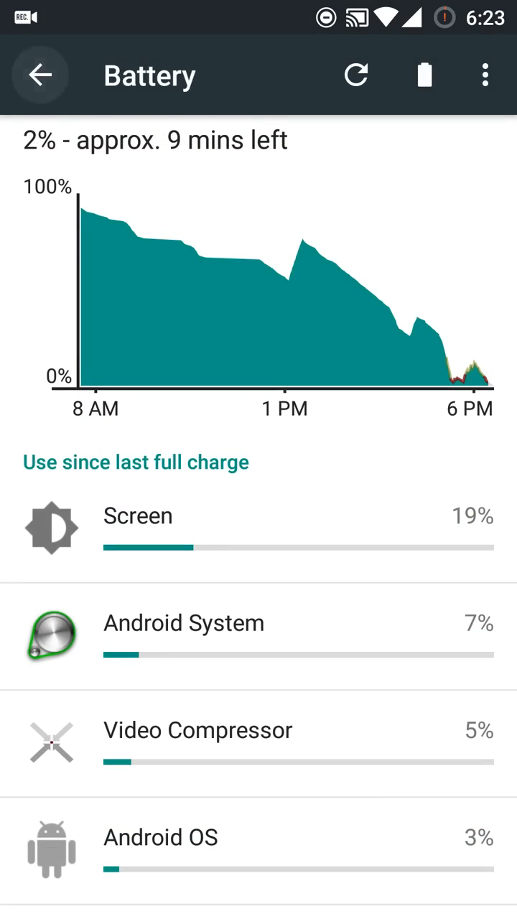
left_click(40, 75)
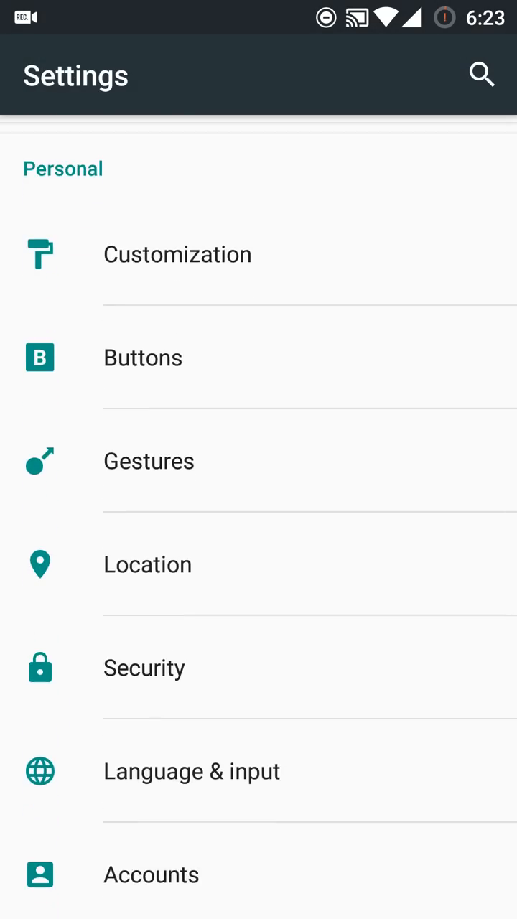
left_click(178, 255)
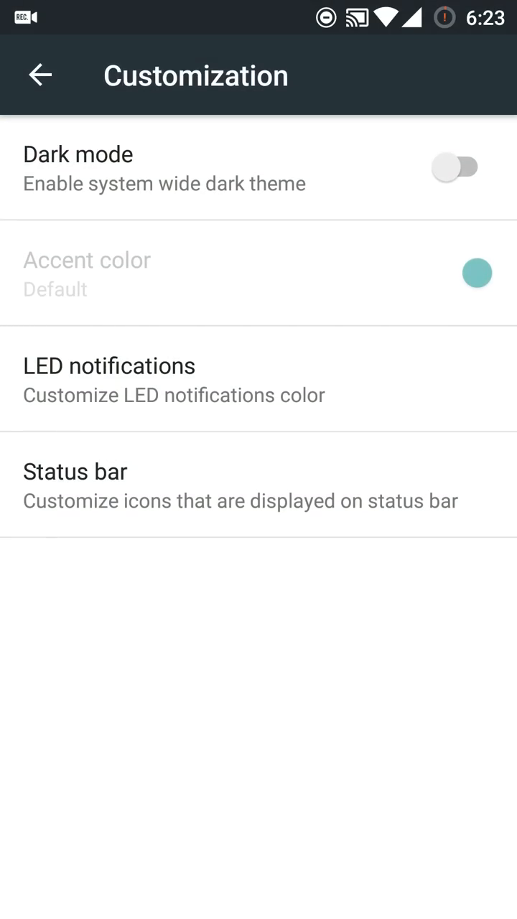
left_click(75, 471)
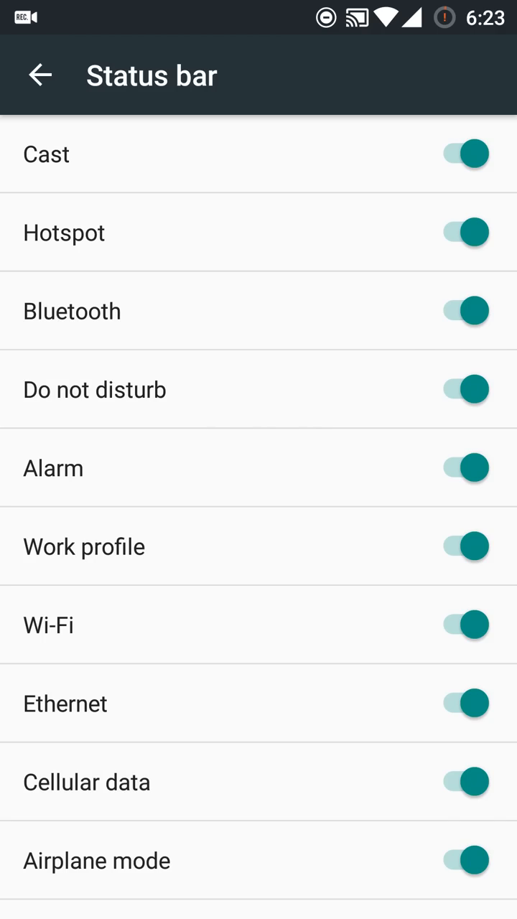
left_click(465, 623)
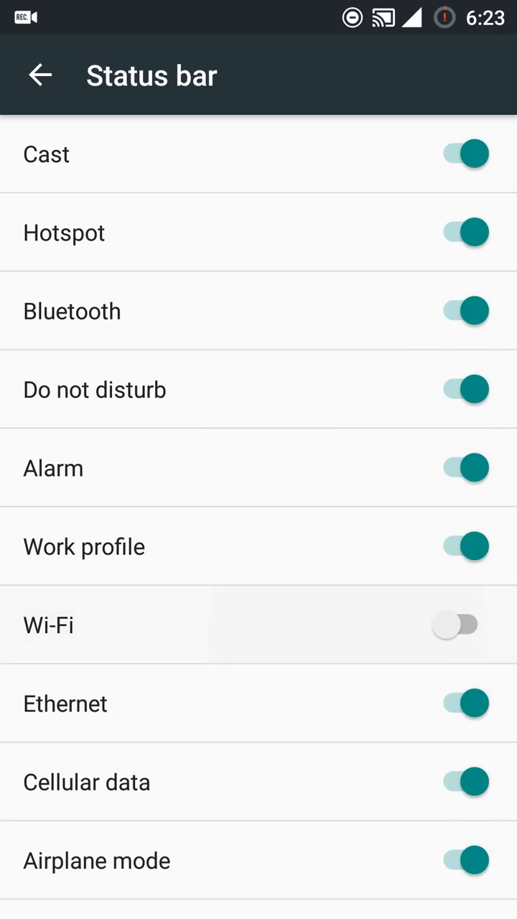
left_click(457, 623)
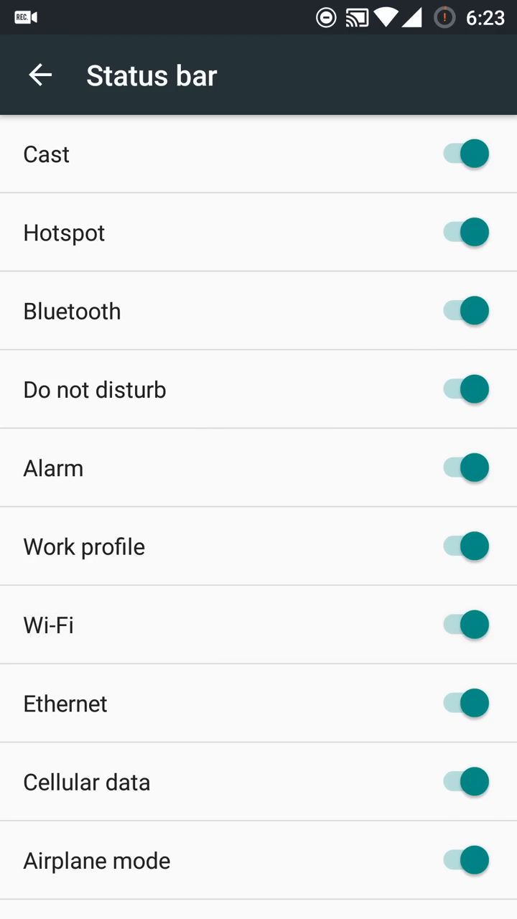
left_click(40, 75)
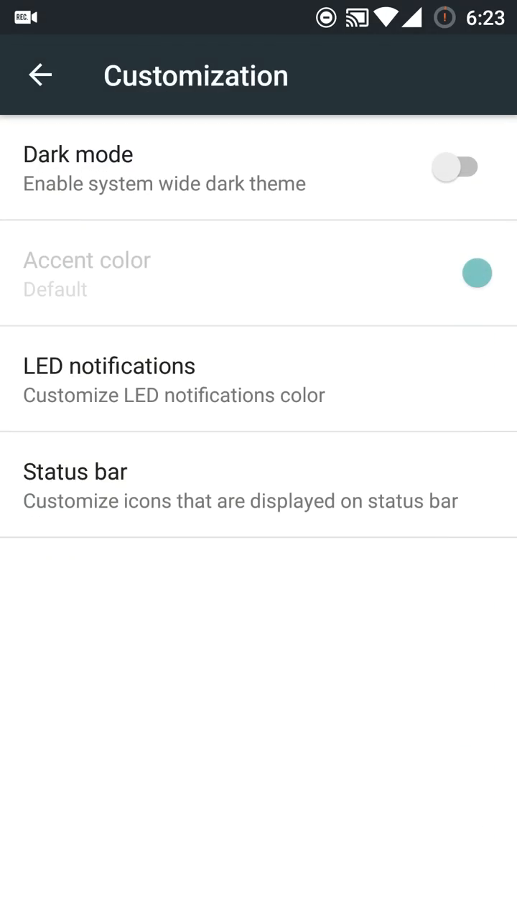
left_click(40, 74)
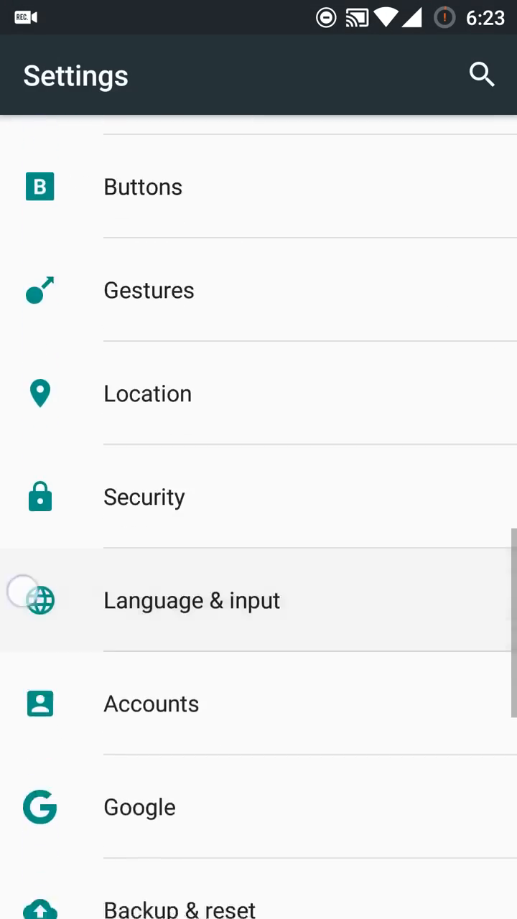
scroll("down", 3)
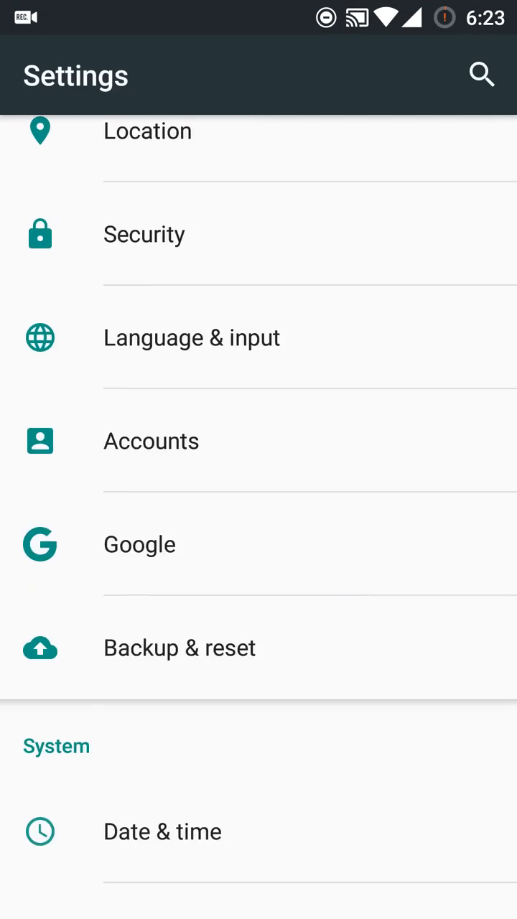
left_click(139, 544)
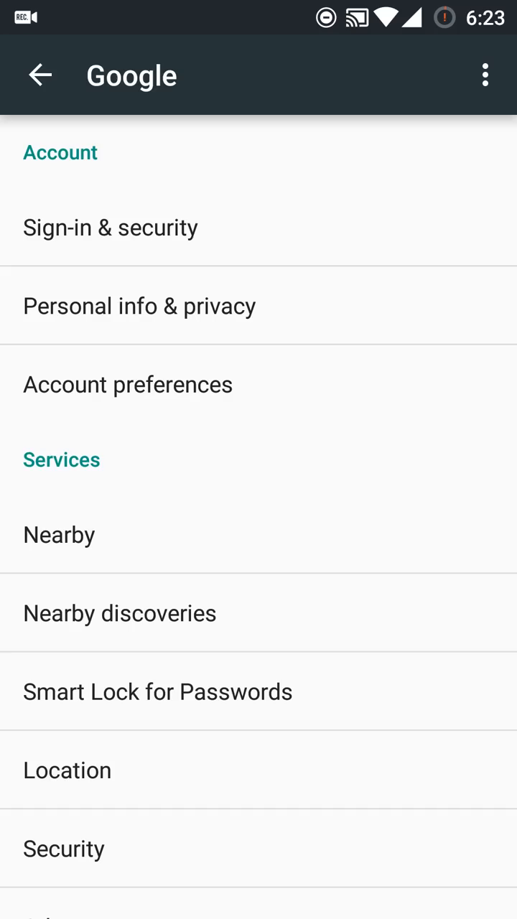
left_click(40, 75)
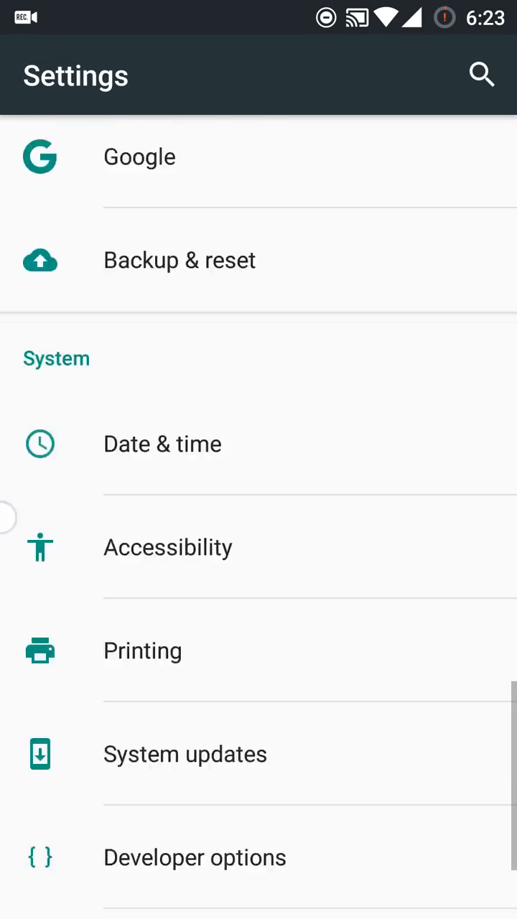
scroll("down", 3)
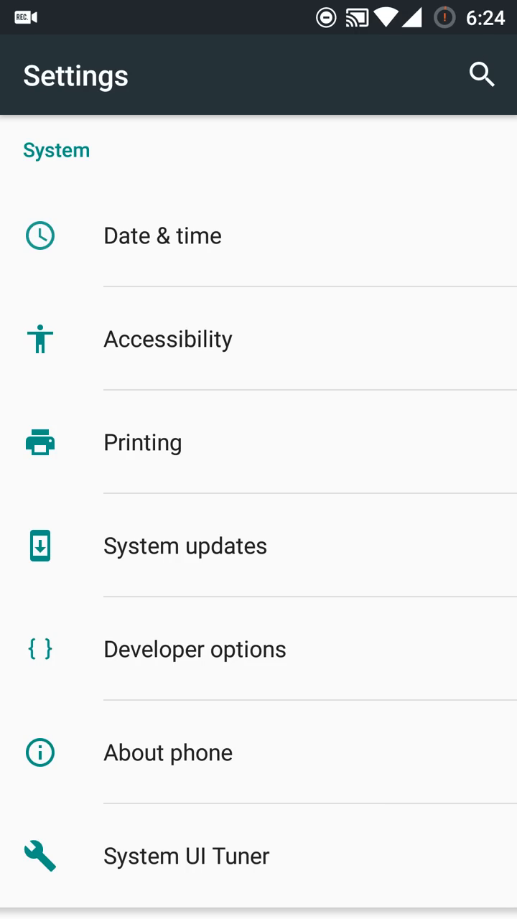
Step: Leave Settings for the home screen and pull down the notification shade
key("HOME")
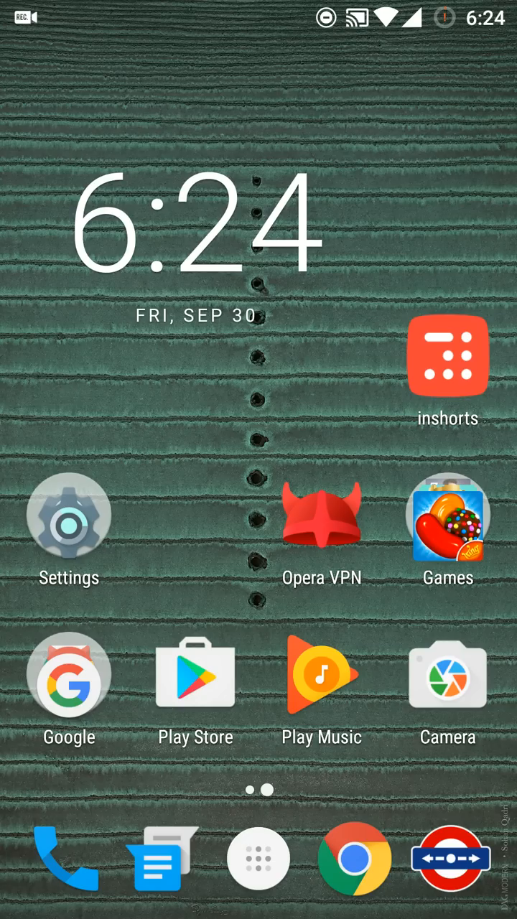
left_click_drag(259, 14, 259, 287)
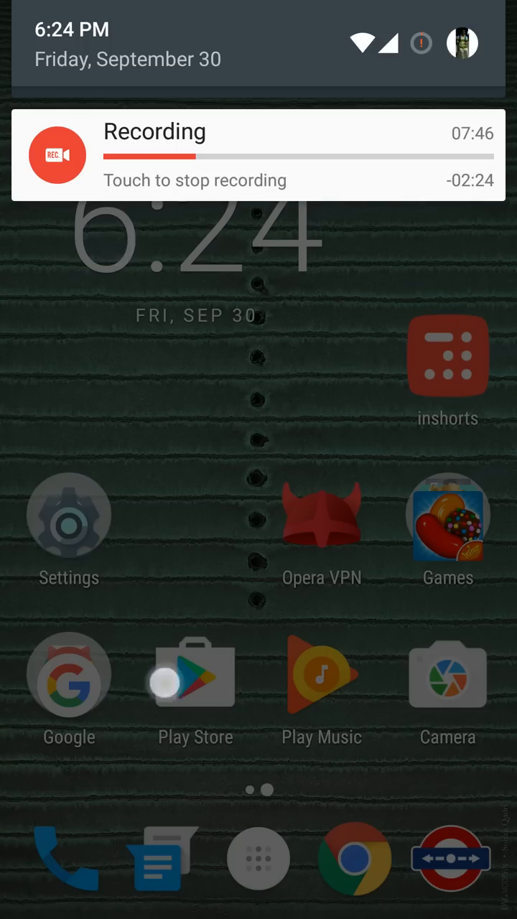